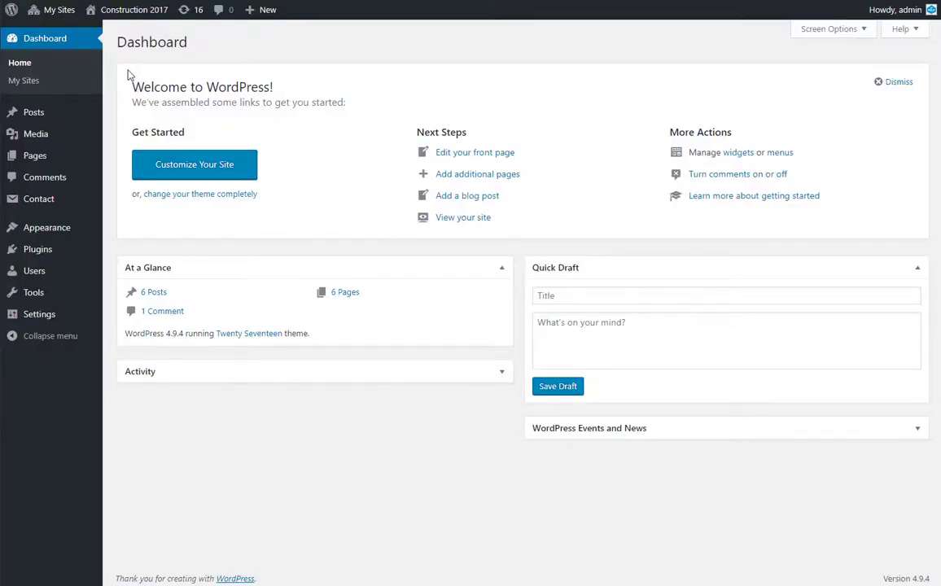
{"action": "mouse_move", "coordinate": [34, 270]}
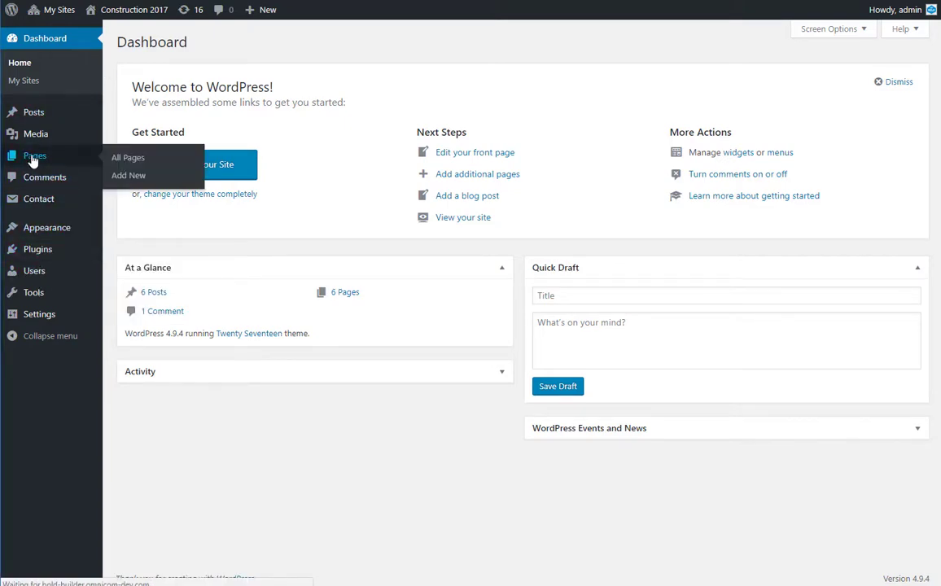
- Go to All Pages and open the Home — Front Page for editing
{"action": "left_click", "coordinate": [128, 158]}
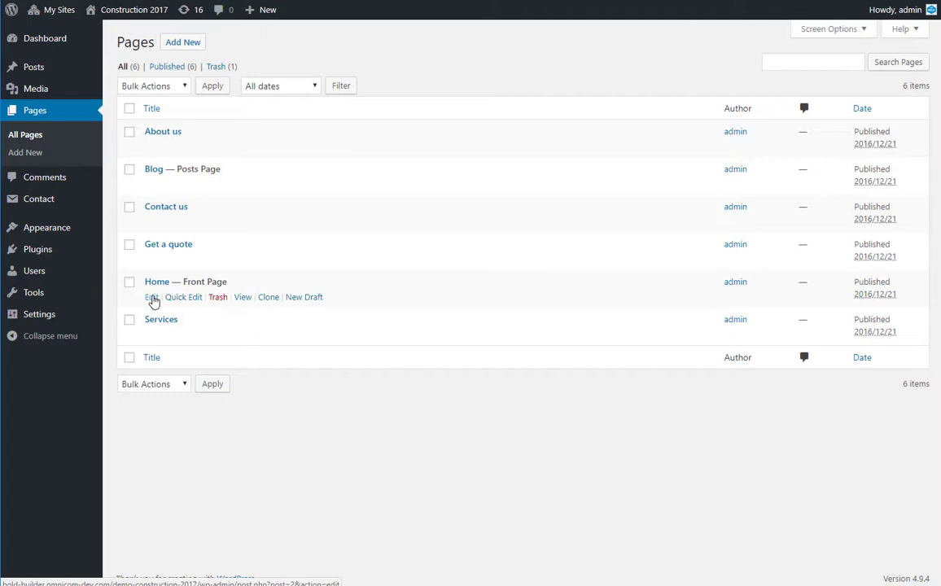
{"action": "left_click", "coordinate": [152, 297]}
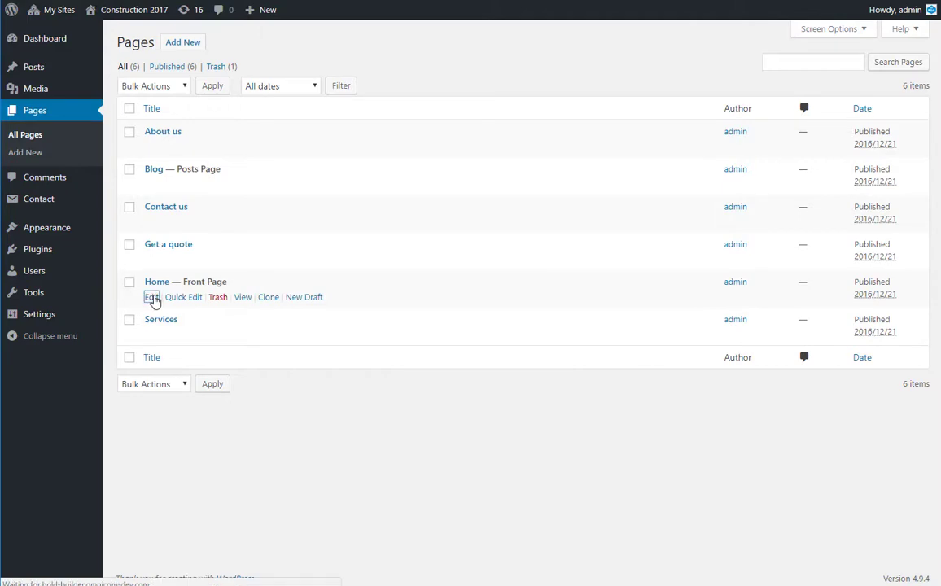
{"action": "left_click", "coordinate": [153, 296]}
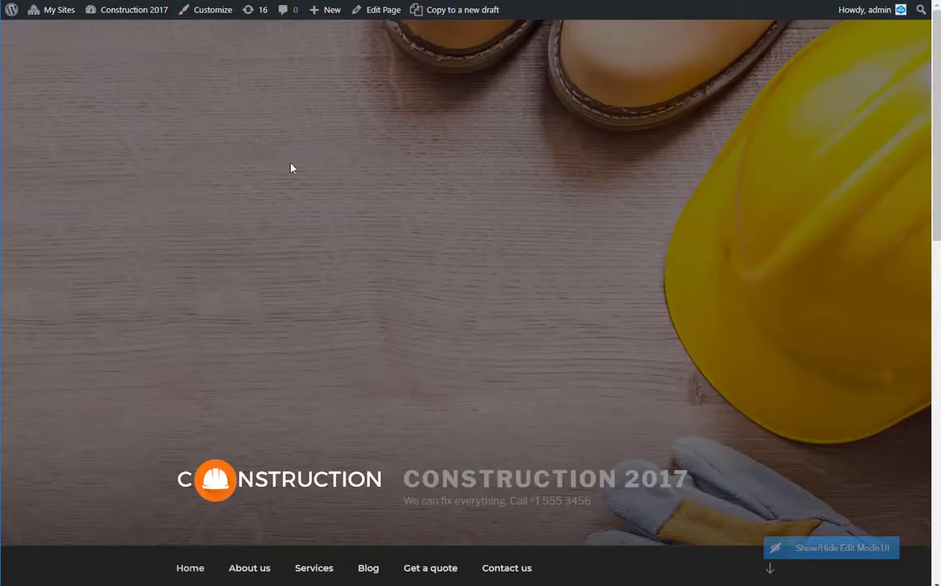
- Scroll the live Home page through the service columns and 'Imagine. We will make it.' slogan
{"action": "scroll", "scroll_direction": "down", "scroll_amount": 3}
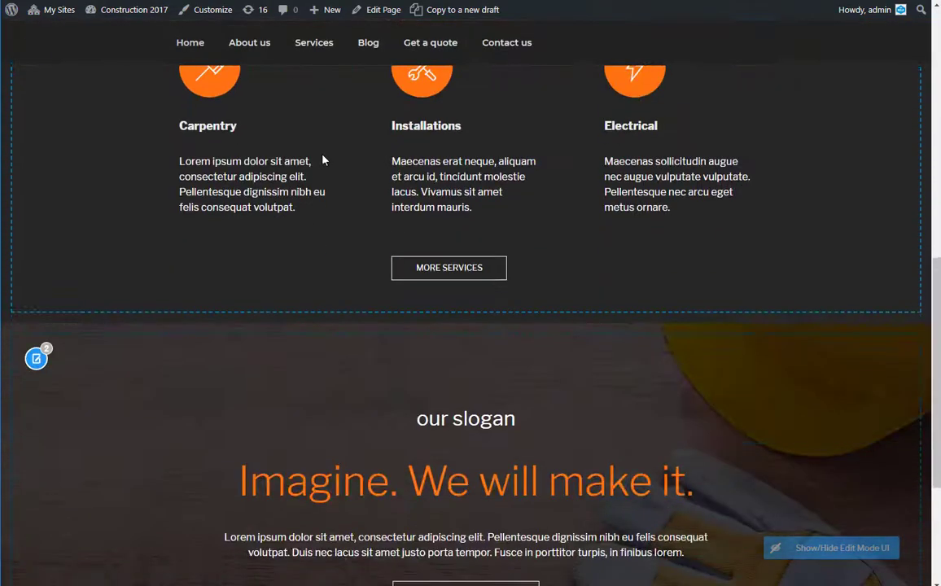
{"action": "scroll", "scroll_direction": "down", "scroll_amount": 3}
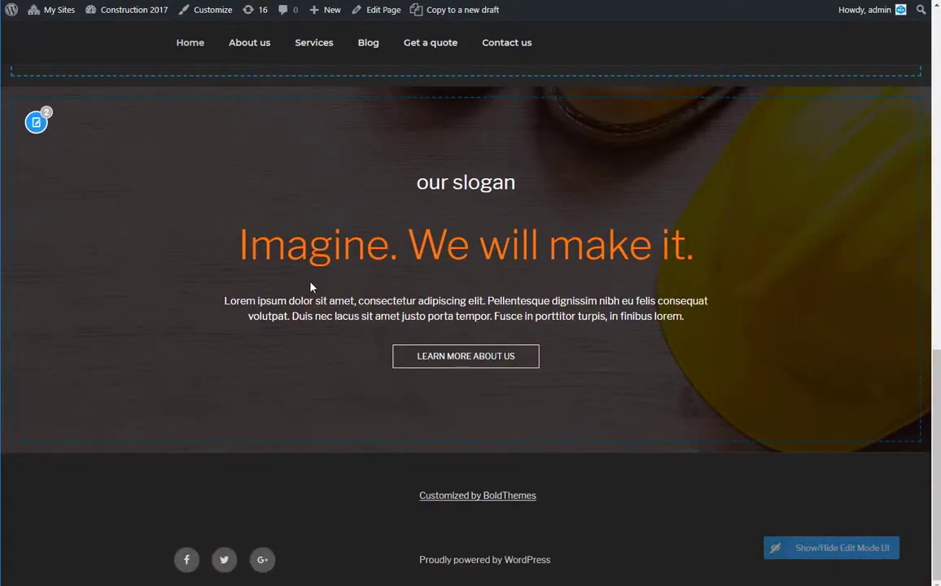
{"action": "scroll", "scroll_direction": "up", "scroll_amount": 3}
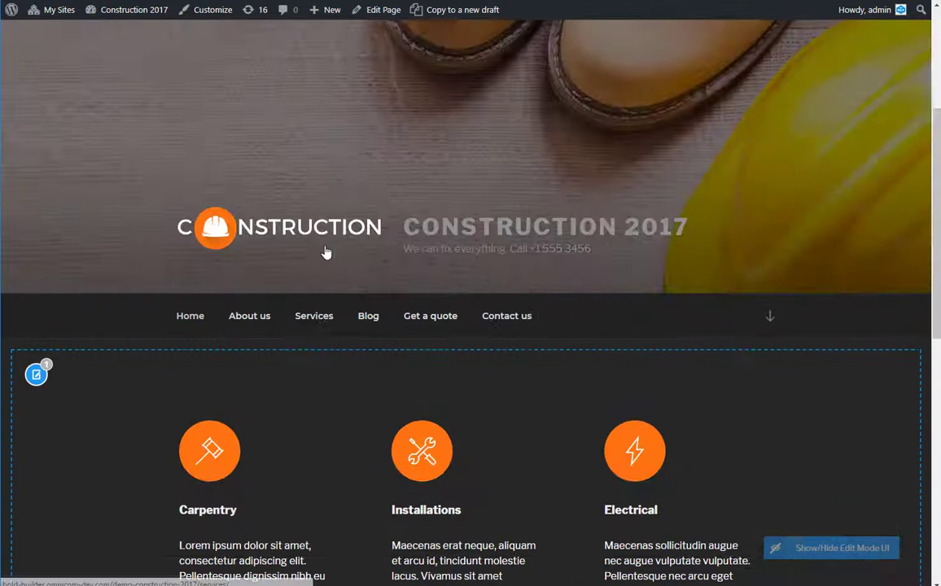
{"action": "scroll", "scroll_direction": "down", "scroll_amount": 3}
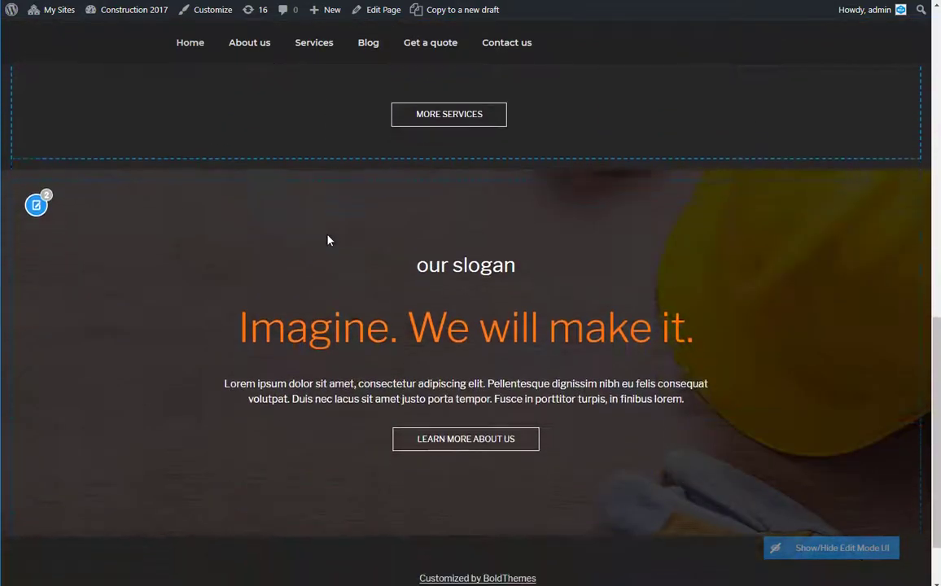
{"action": "scroll", "scroll_direction": "down", "scroll_amount": 3}
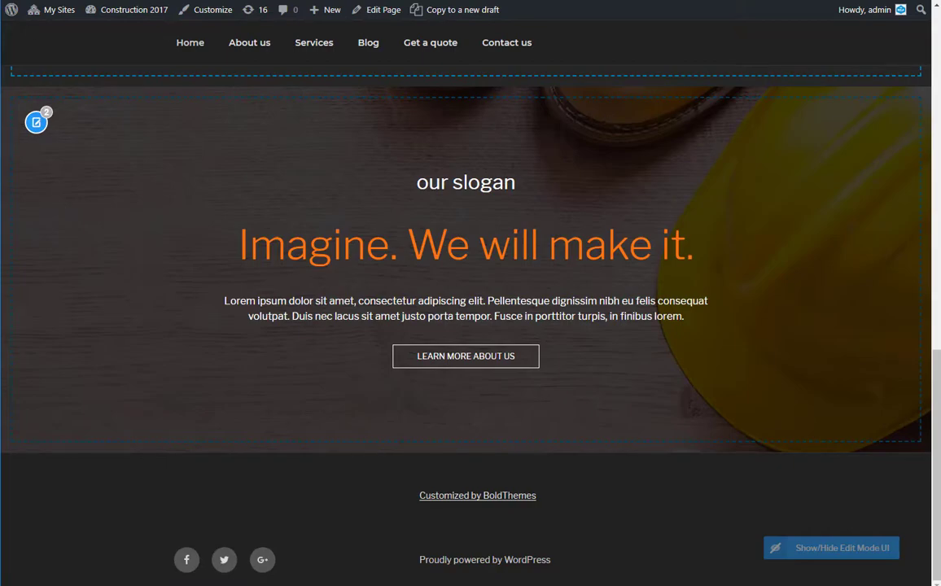
- Open the Home page in the back-end Bold Builder and scroll to the slogan row
{"action": "left_click", "coordinate": [383, 9]}
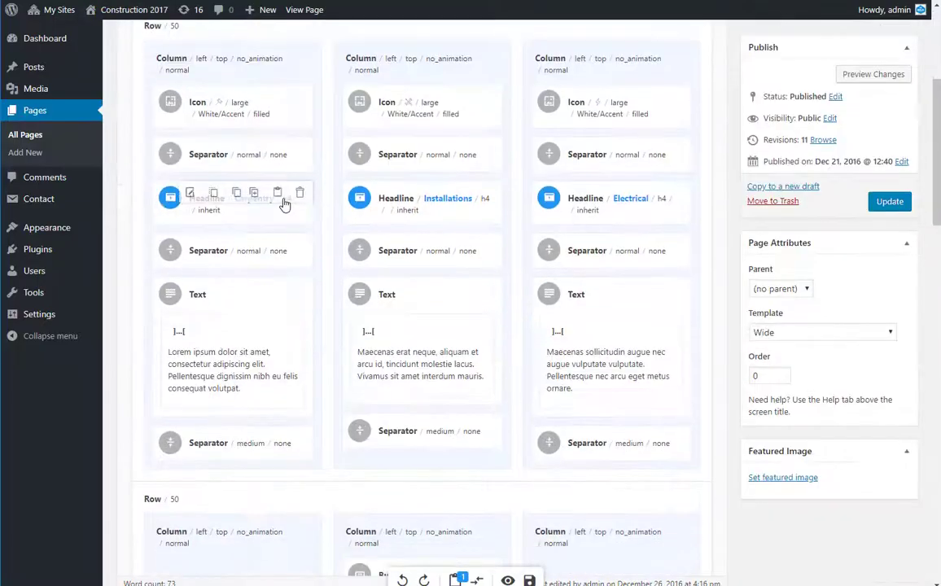
{"action": "scroll", "scroll_direction": "down", "scroll_amount": 3}
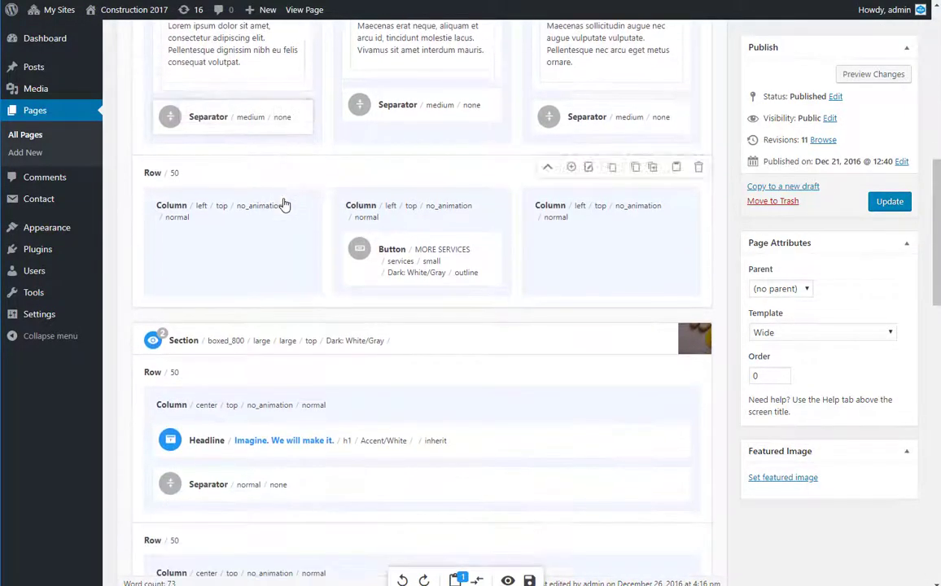
{"action": "scroll", "scroll_direction": "down", "scroll_amount": 3}
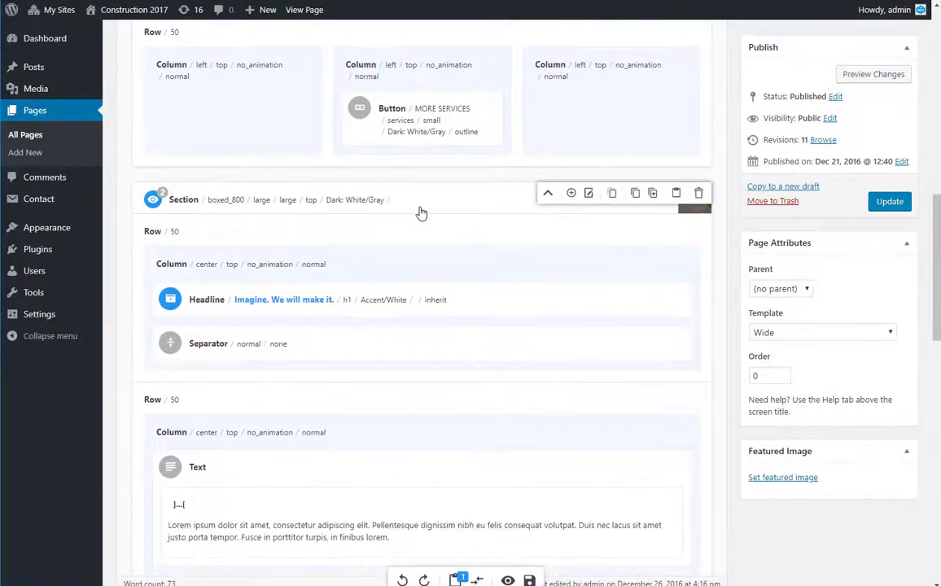
{"action": "scroll", "scroll_direction": "down", "scroll_amount": 3}
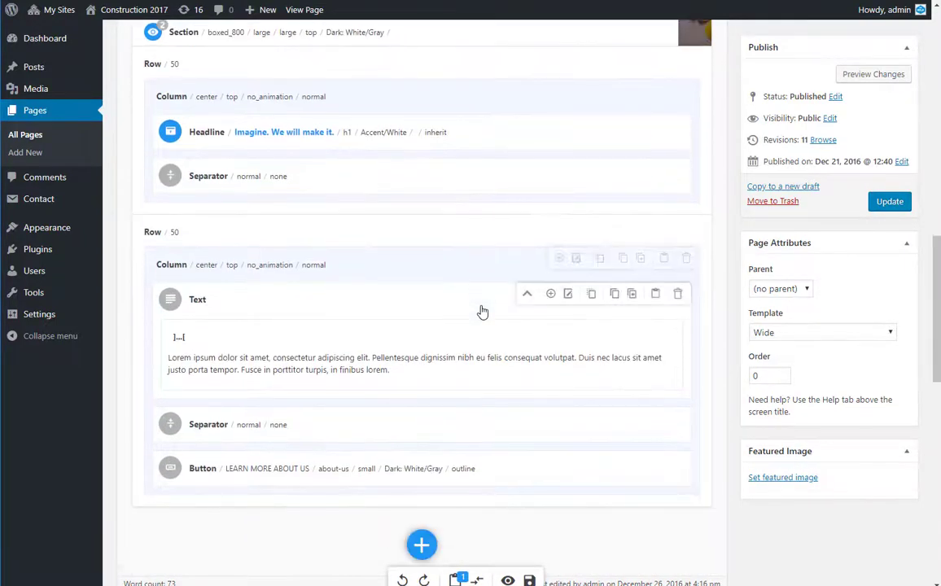
{"action": "scroll", "scroll_direction": "down", "scroll_amount": 3}
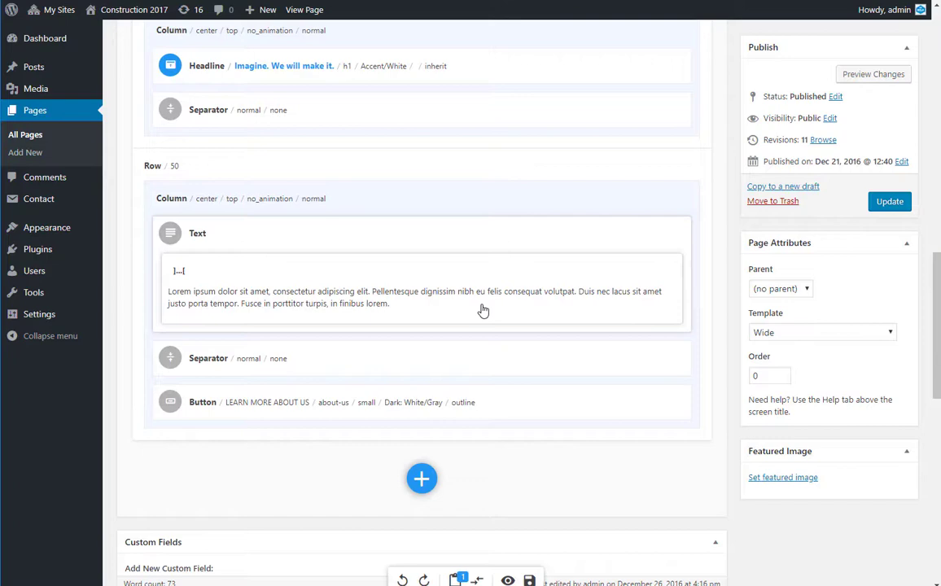
{"action": "mouse_move", "coordinate": [398, 411]}
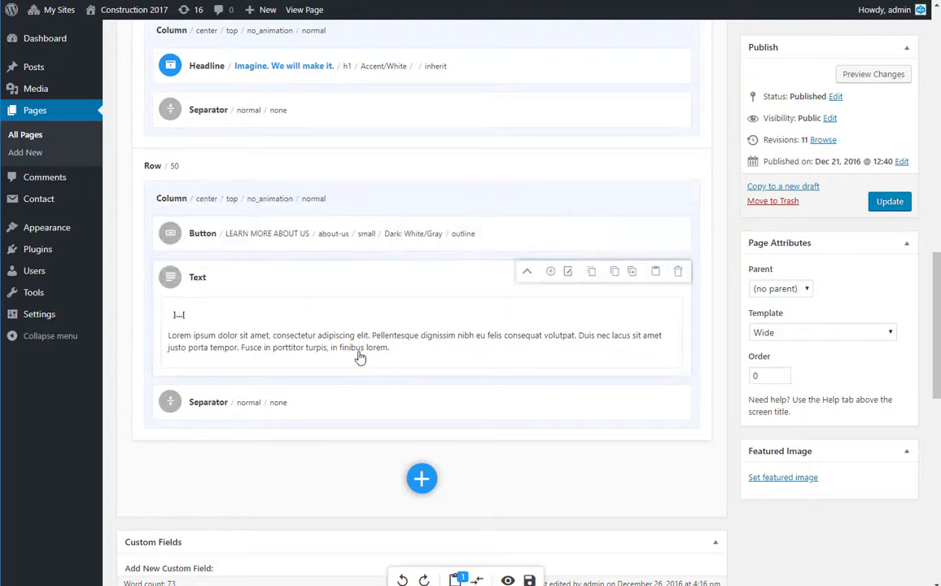
{"action": "mouse_move", "coordinate": [183, 266]}
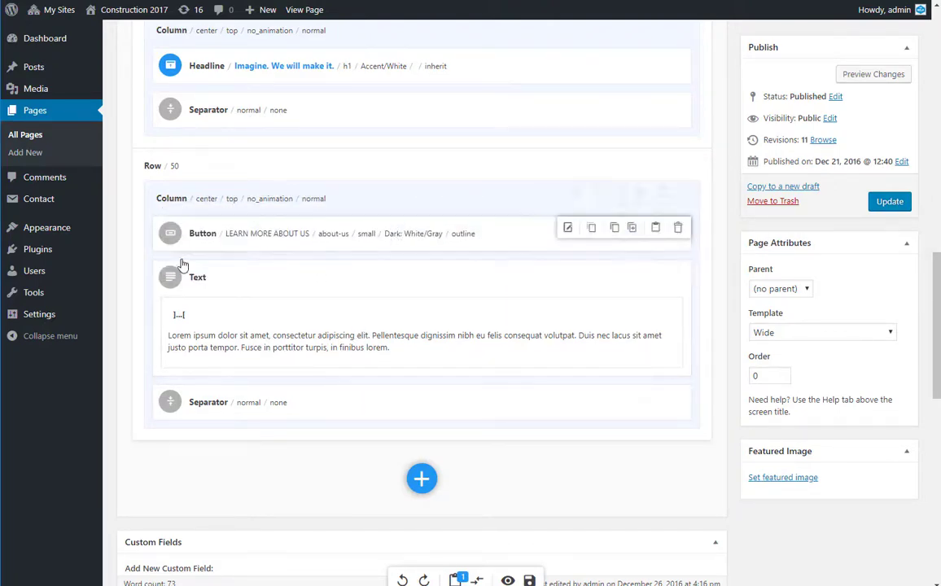
{"action": "mouse_move", "coordinate": [183, 265]}
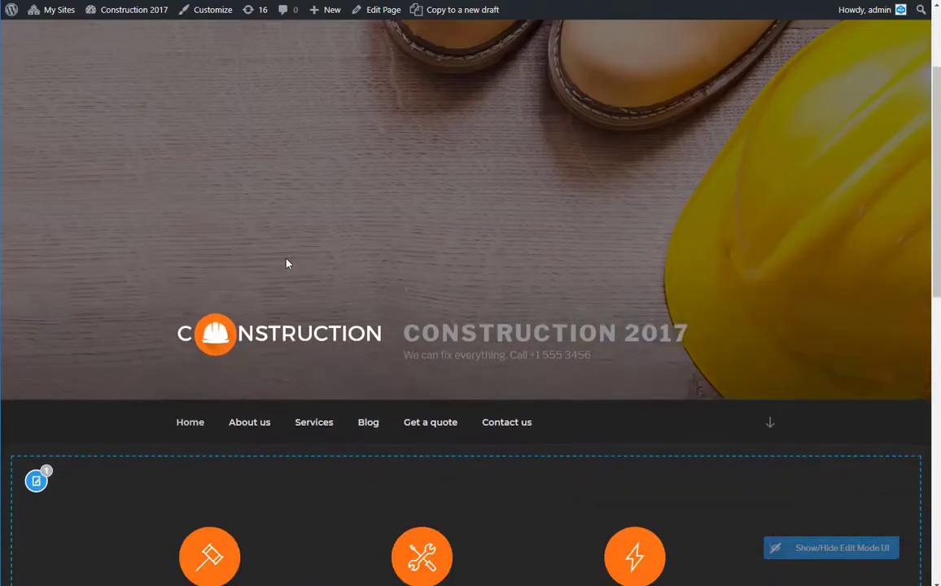
{"action": "scroll", "scroll_direction": "down", "scroll_amount": 3}
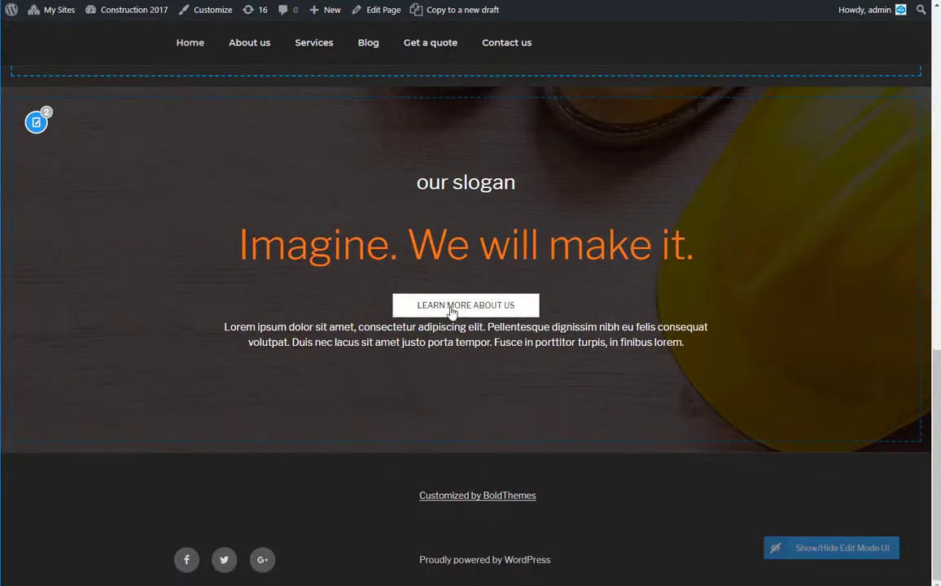
{"action": "mouse_move", "coordinate": [513, 144]}
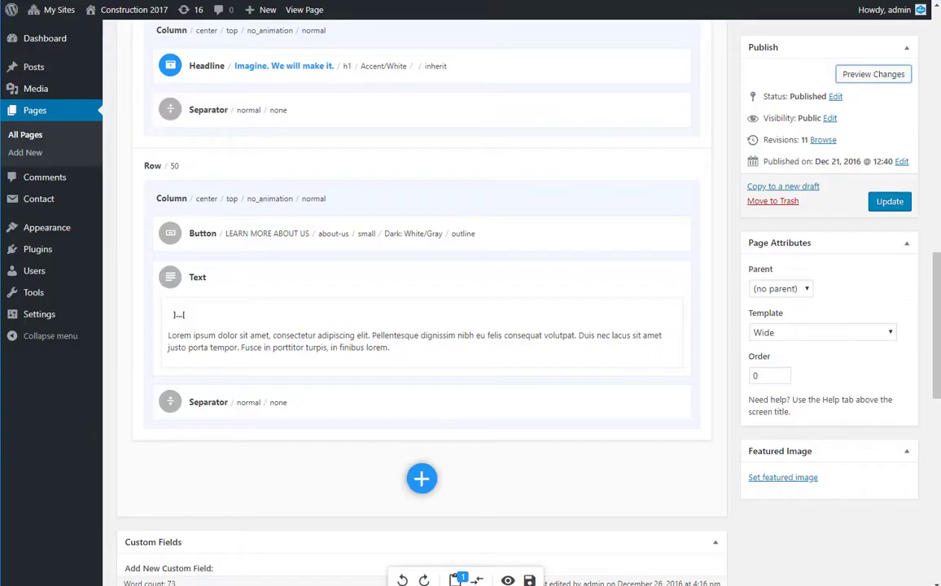
- Scroll the Bold Builder layout back up toward the services row
{"action": "scroll", "scroll_direction": "up", "scroll_amount": 3}
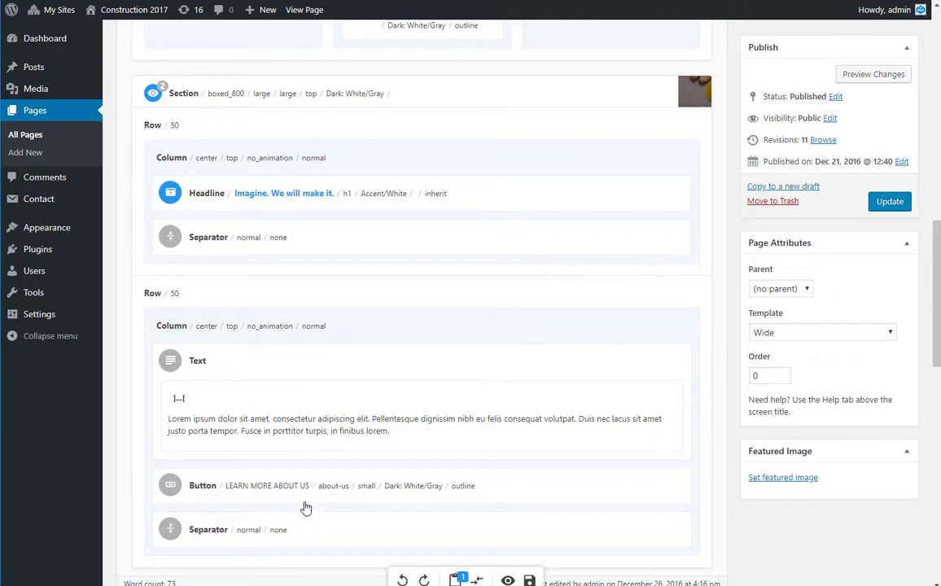
{"action": "scroll", "scroll_direction": "up", "scroll_amount": 3}
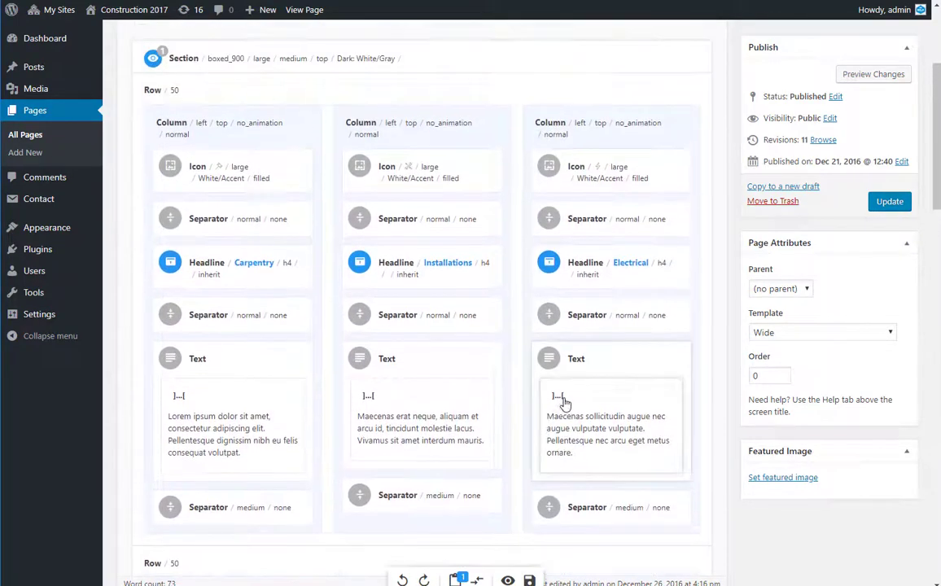
{"action": "scroll", "scroll_direction": "up", "scroll_amount": 3}
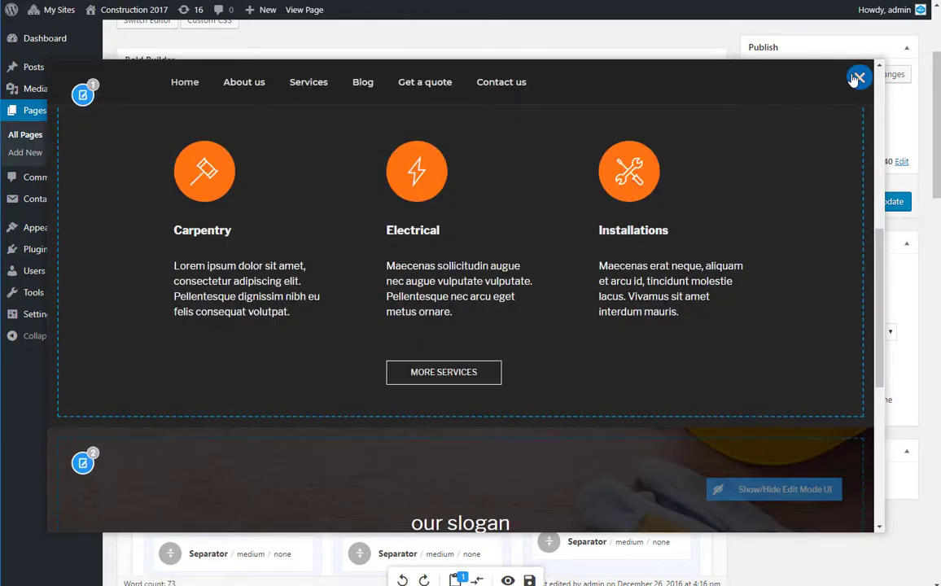
- Close the Home page preview to return to the live page
{"action": "left_click", "coordinate": [858, 77]}
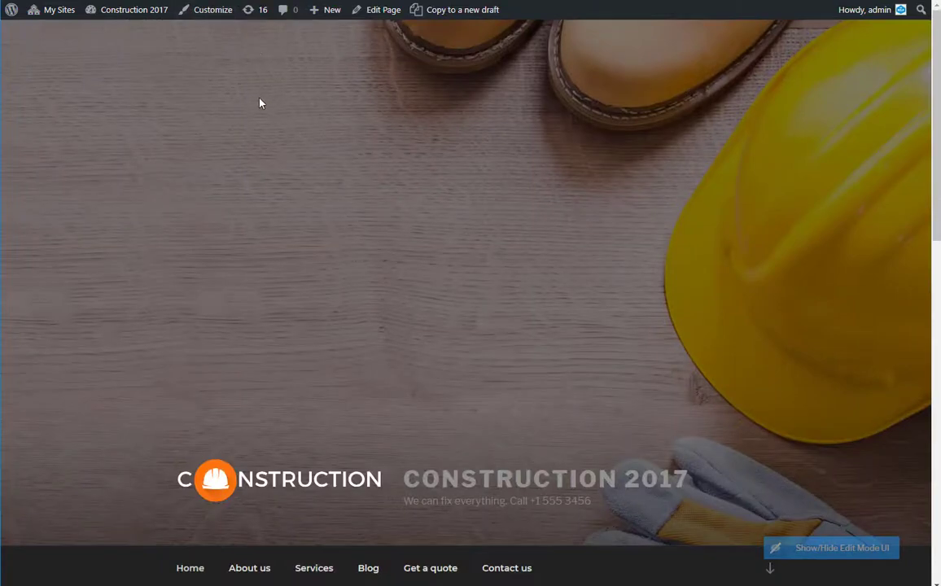
- Check the services and slogan sections on the live page, then reopen Edit Page
{"action": "scroll", "scroll_direction": "down", "scroll_amount": 3}
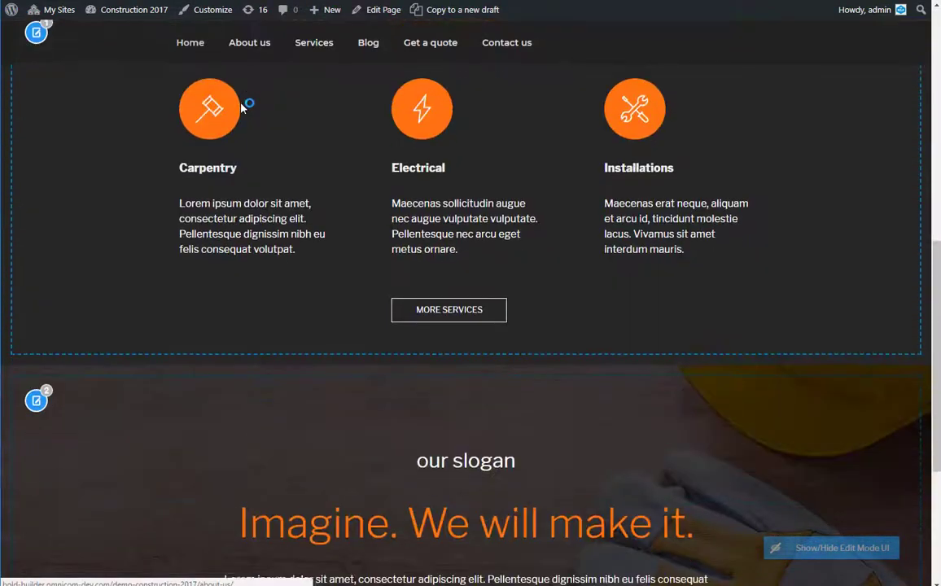
{"action": "scroll", "scroll_direction": "down", "scroll_amount": 3}
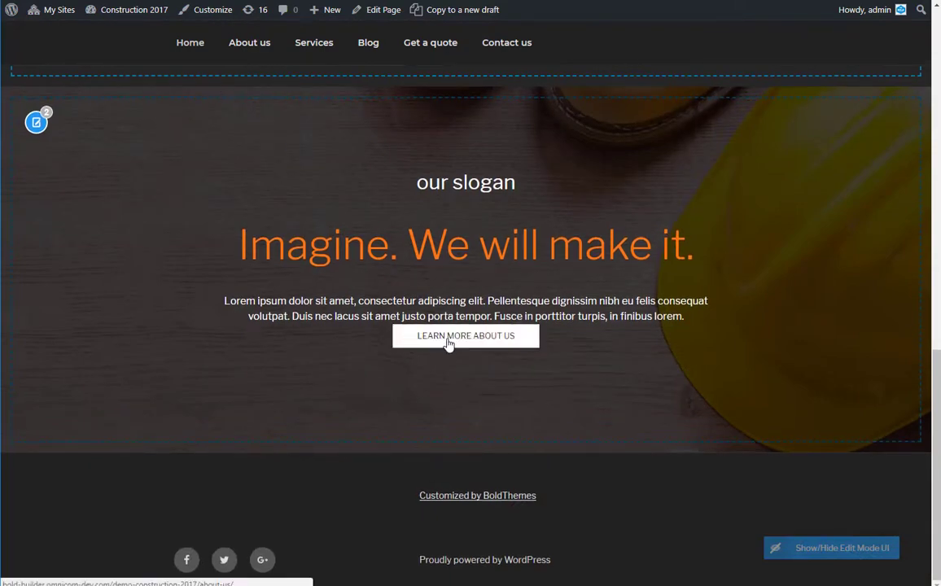
{"action": "mouse_move", "coordinate": [424, 332]}
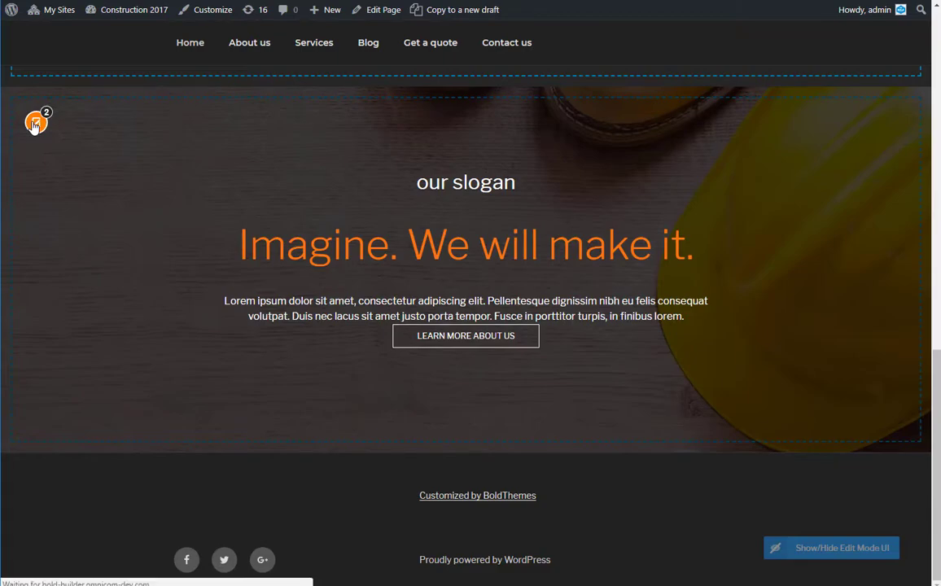
{"action": "left_click", "coordinate": [383, 10]}
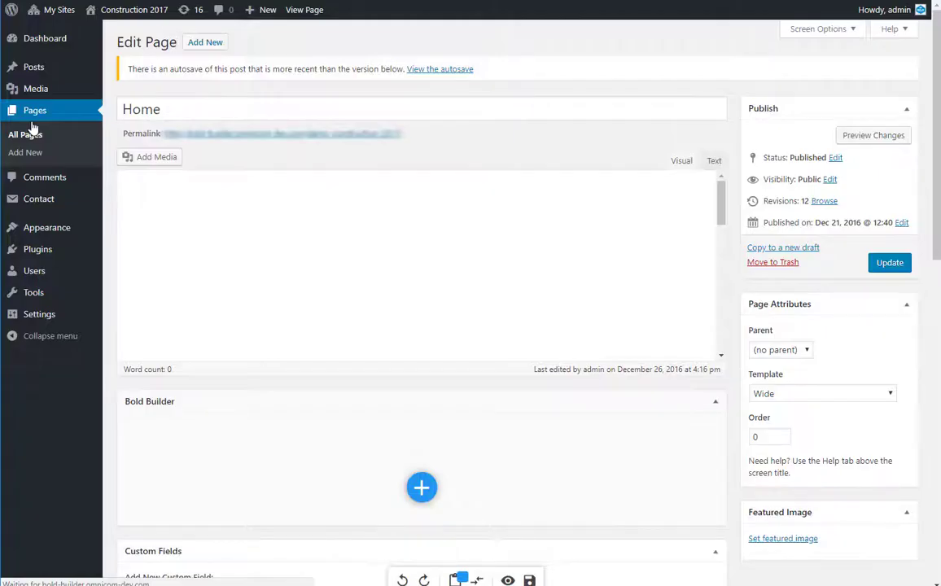